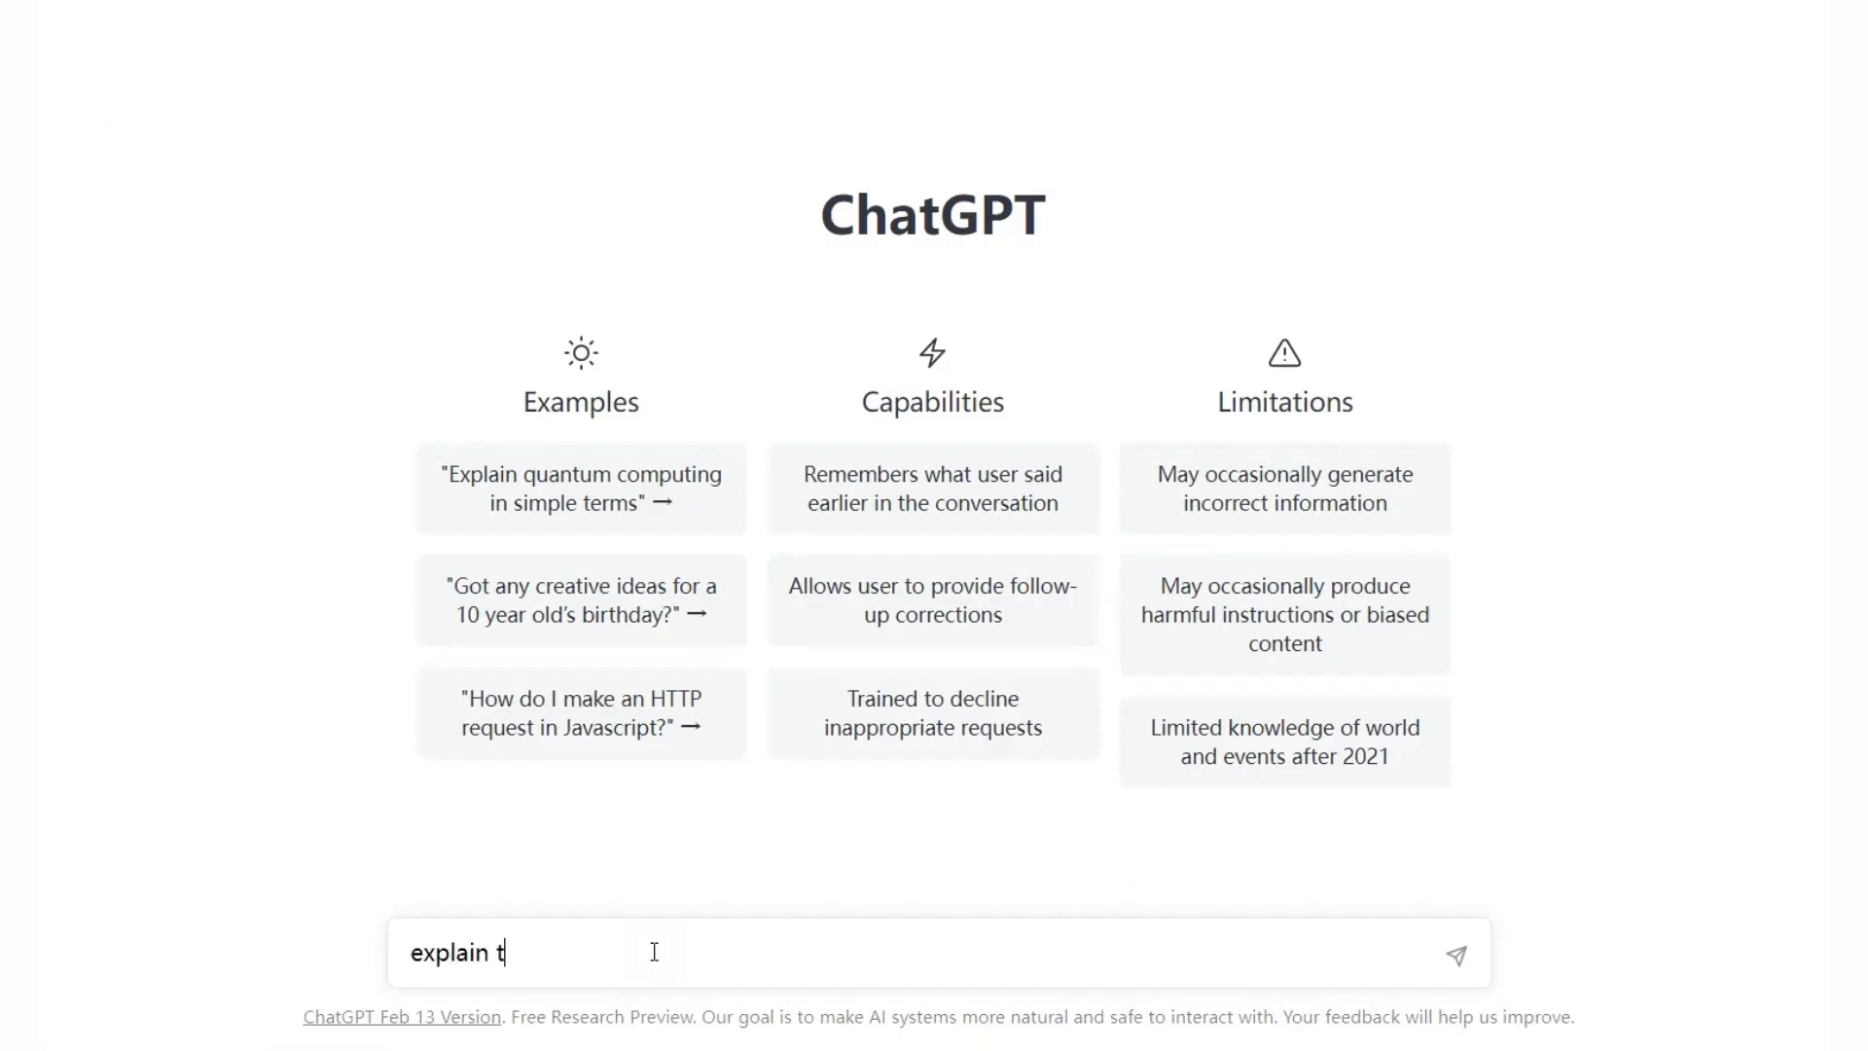
- Ask ChatGPT to 'explain this leetcode solution to me' for the two-pointer palindrome code and read the reply
type("his leetcode solution to me \"")
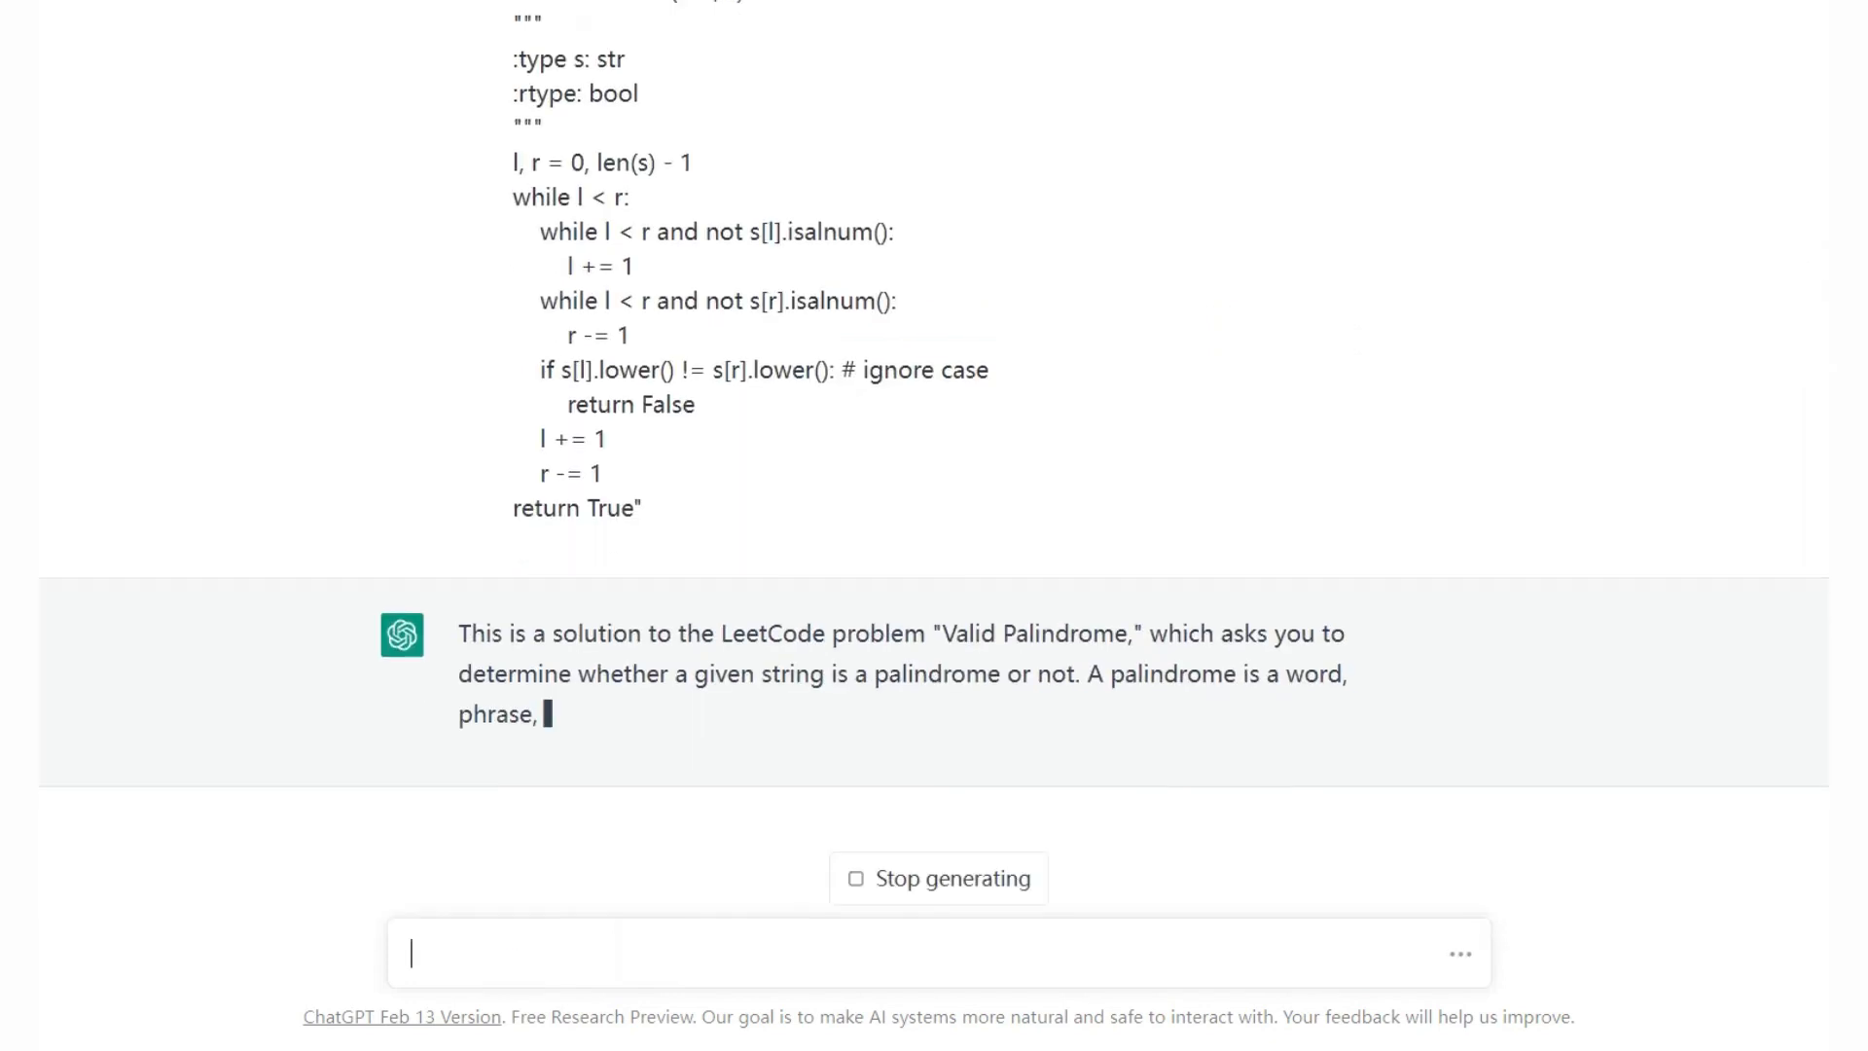
scroll("down", 3)
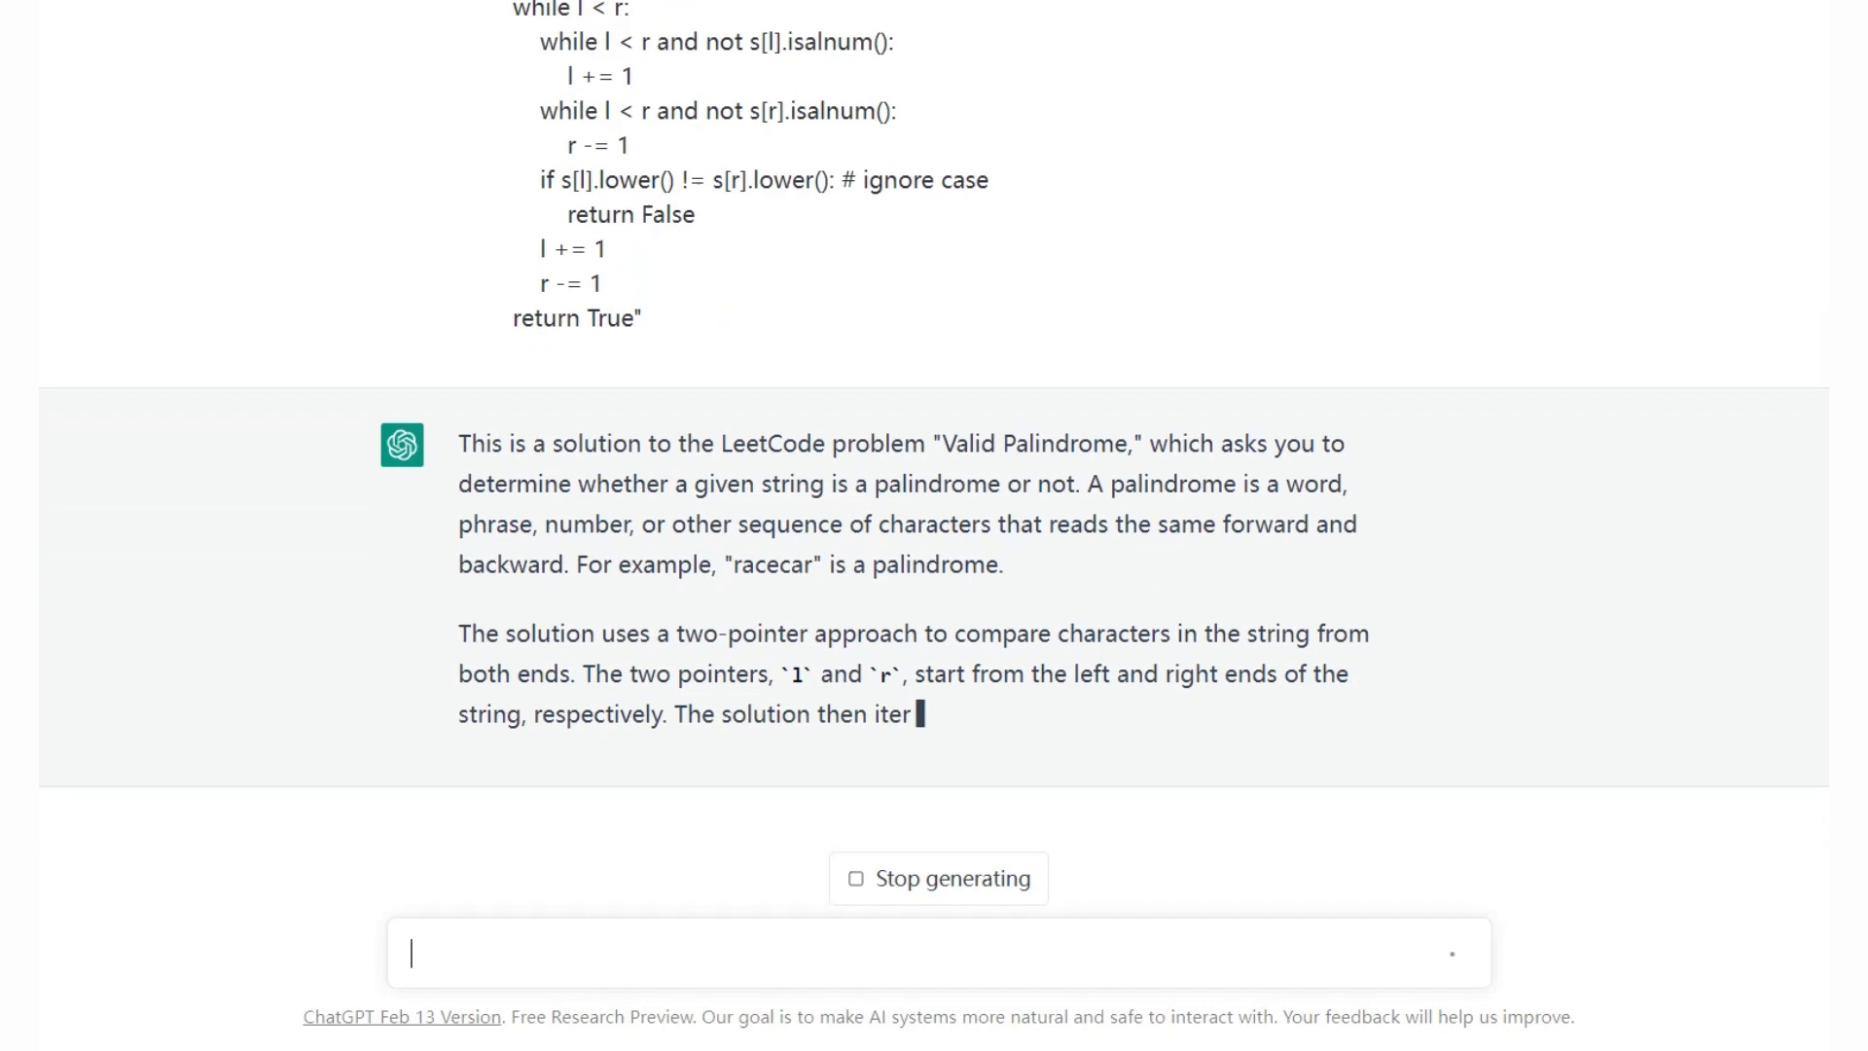
scroll("down", 3)
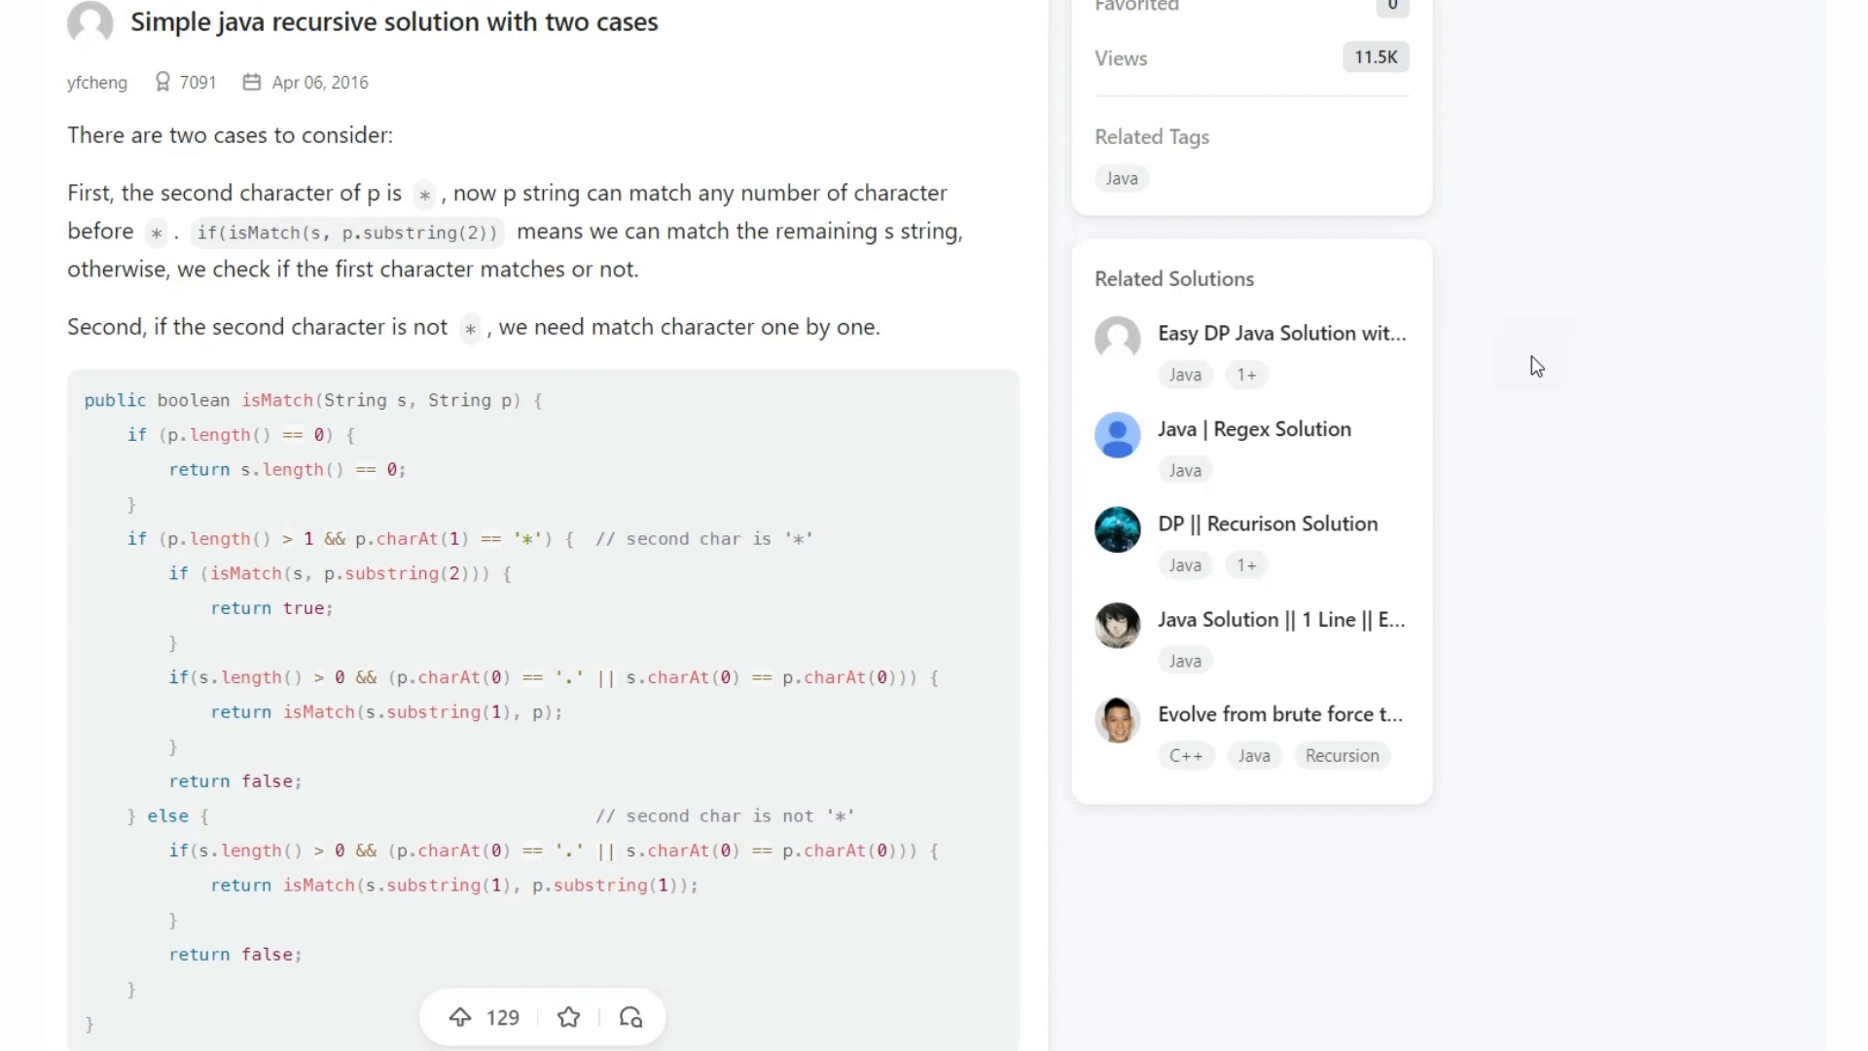
- Scroll through the recursive Java isMatch solution and its complexity comments
scroll("down", 3)
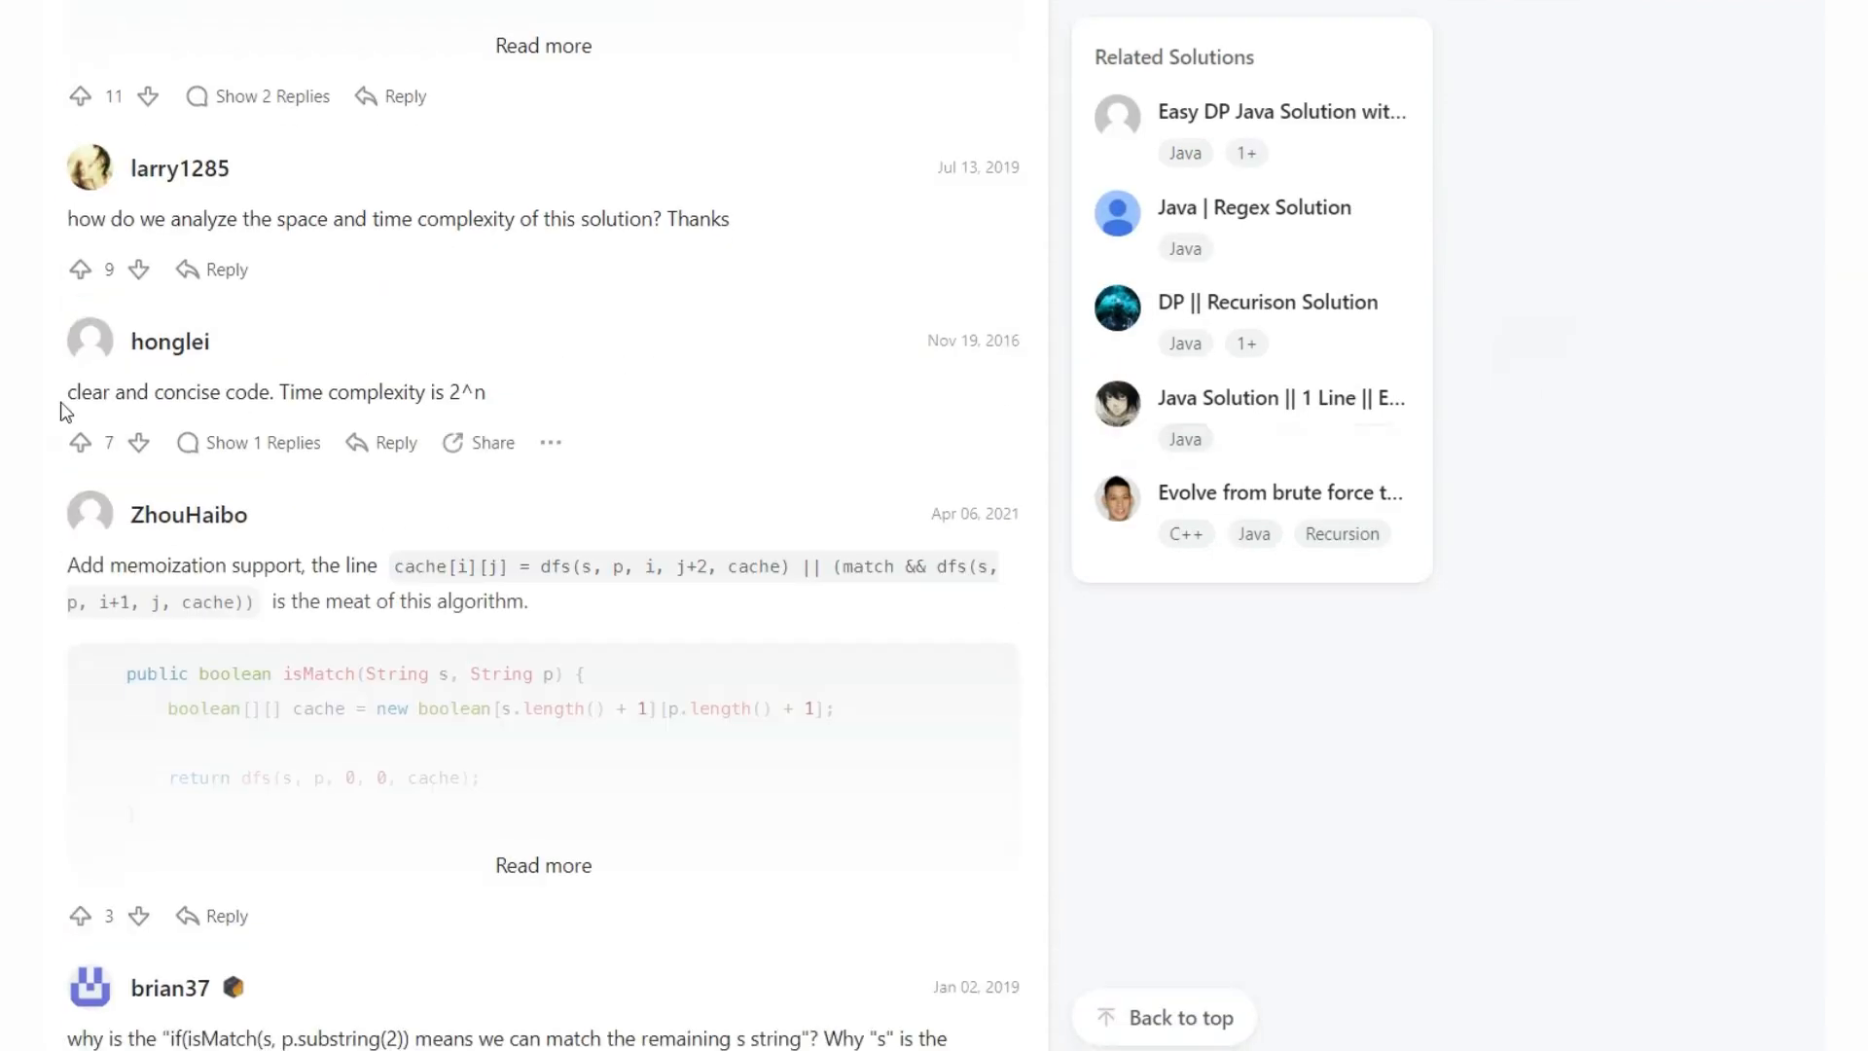
scroll("down", 3)
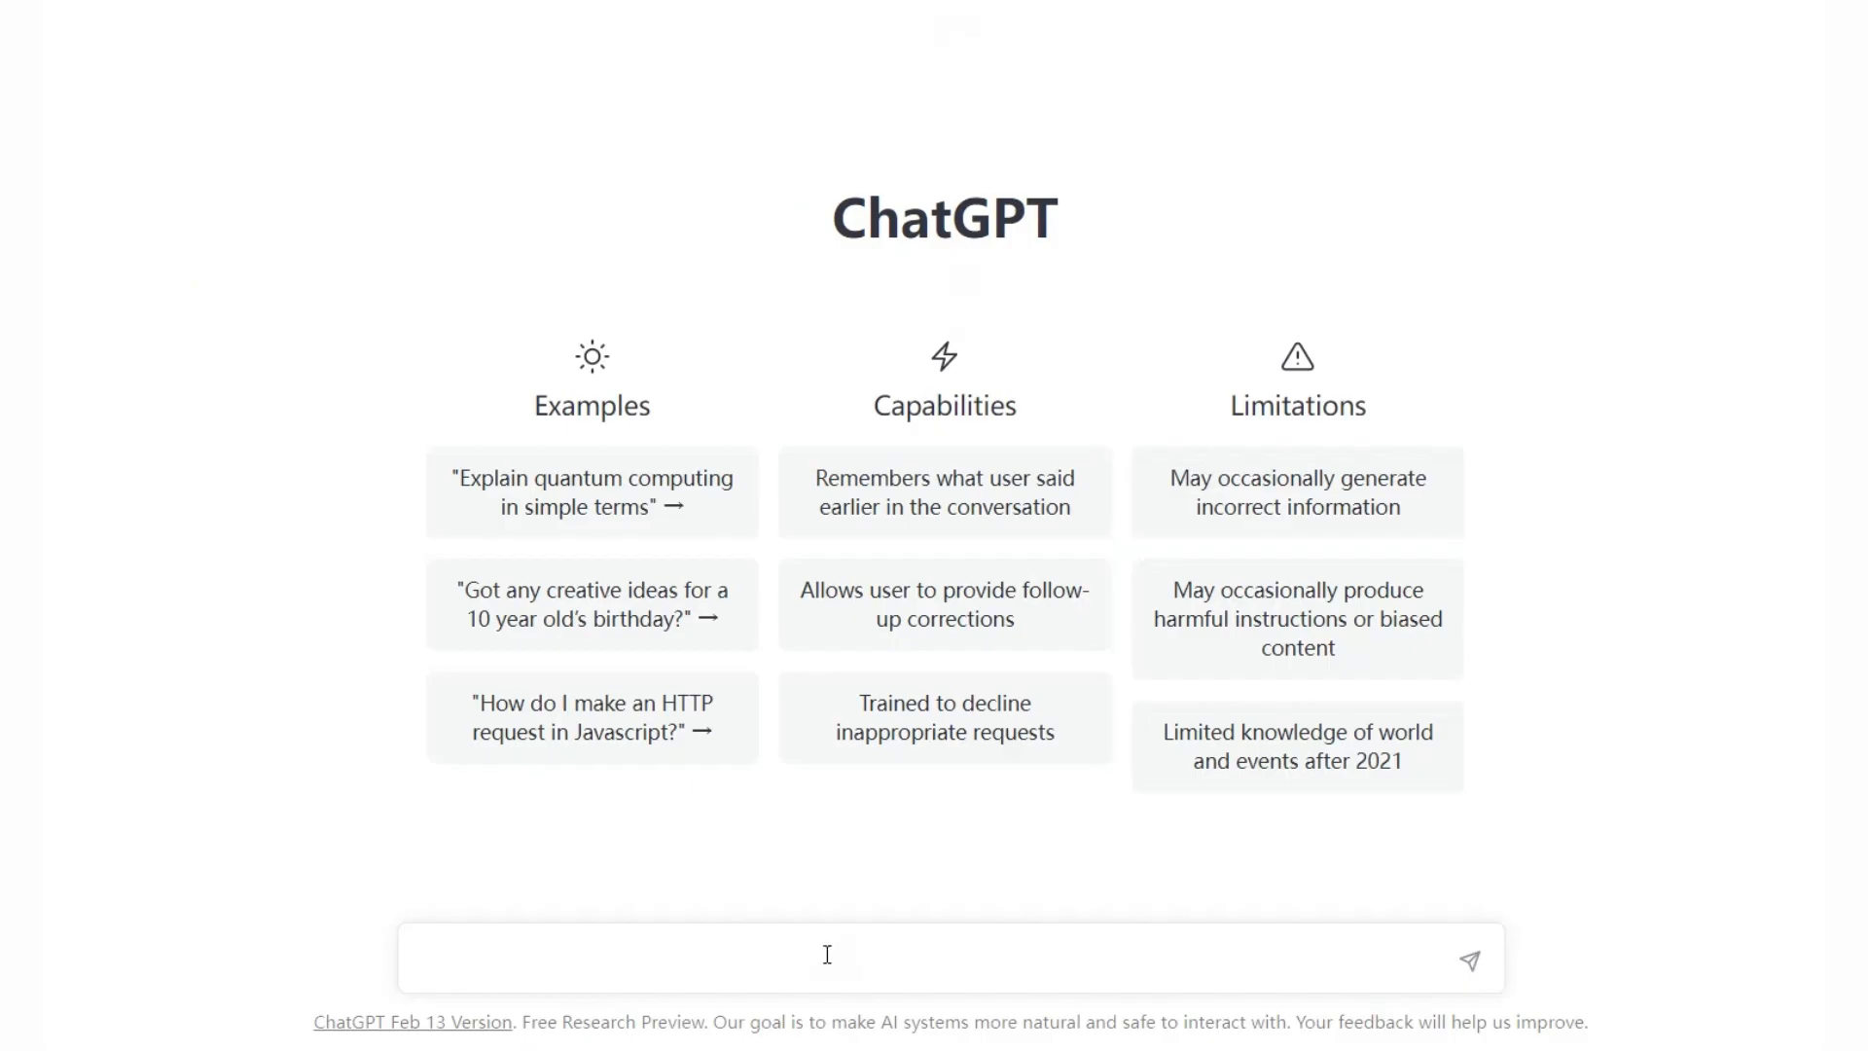
- Enter the prompt 'what is the time and space complexity of' with the solution code
type("what is the time and space complexity o")
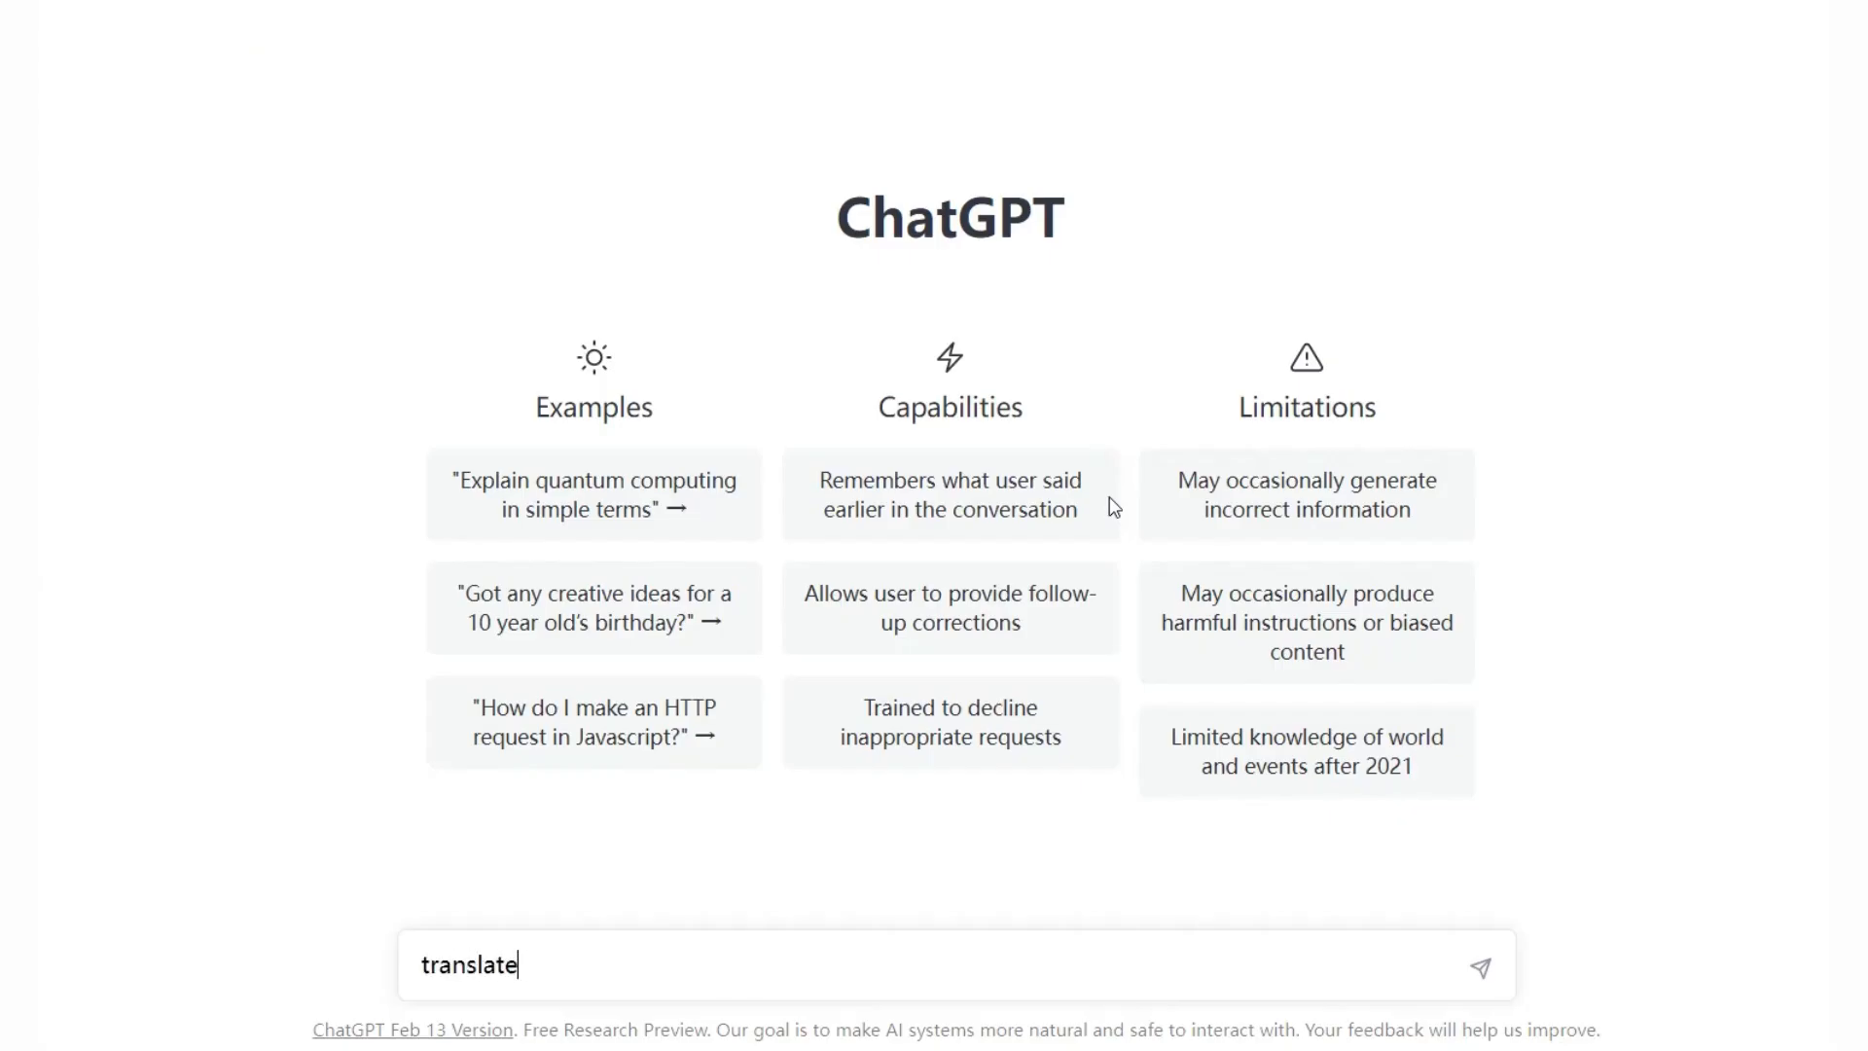
- Send the C++-to-Python translation request, then submit the problem 1680 solution on LeetCode
left_click(1480, 965)
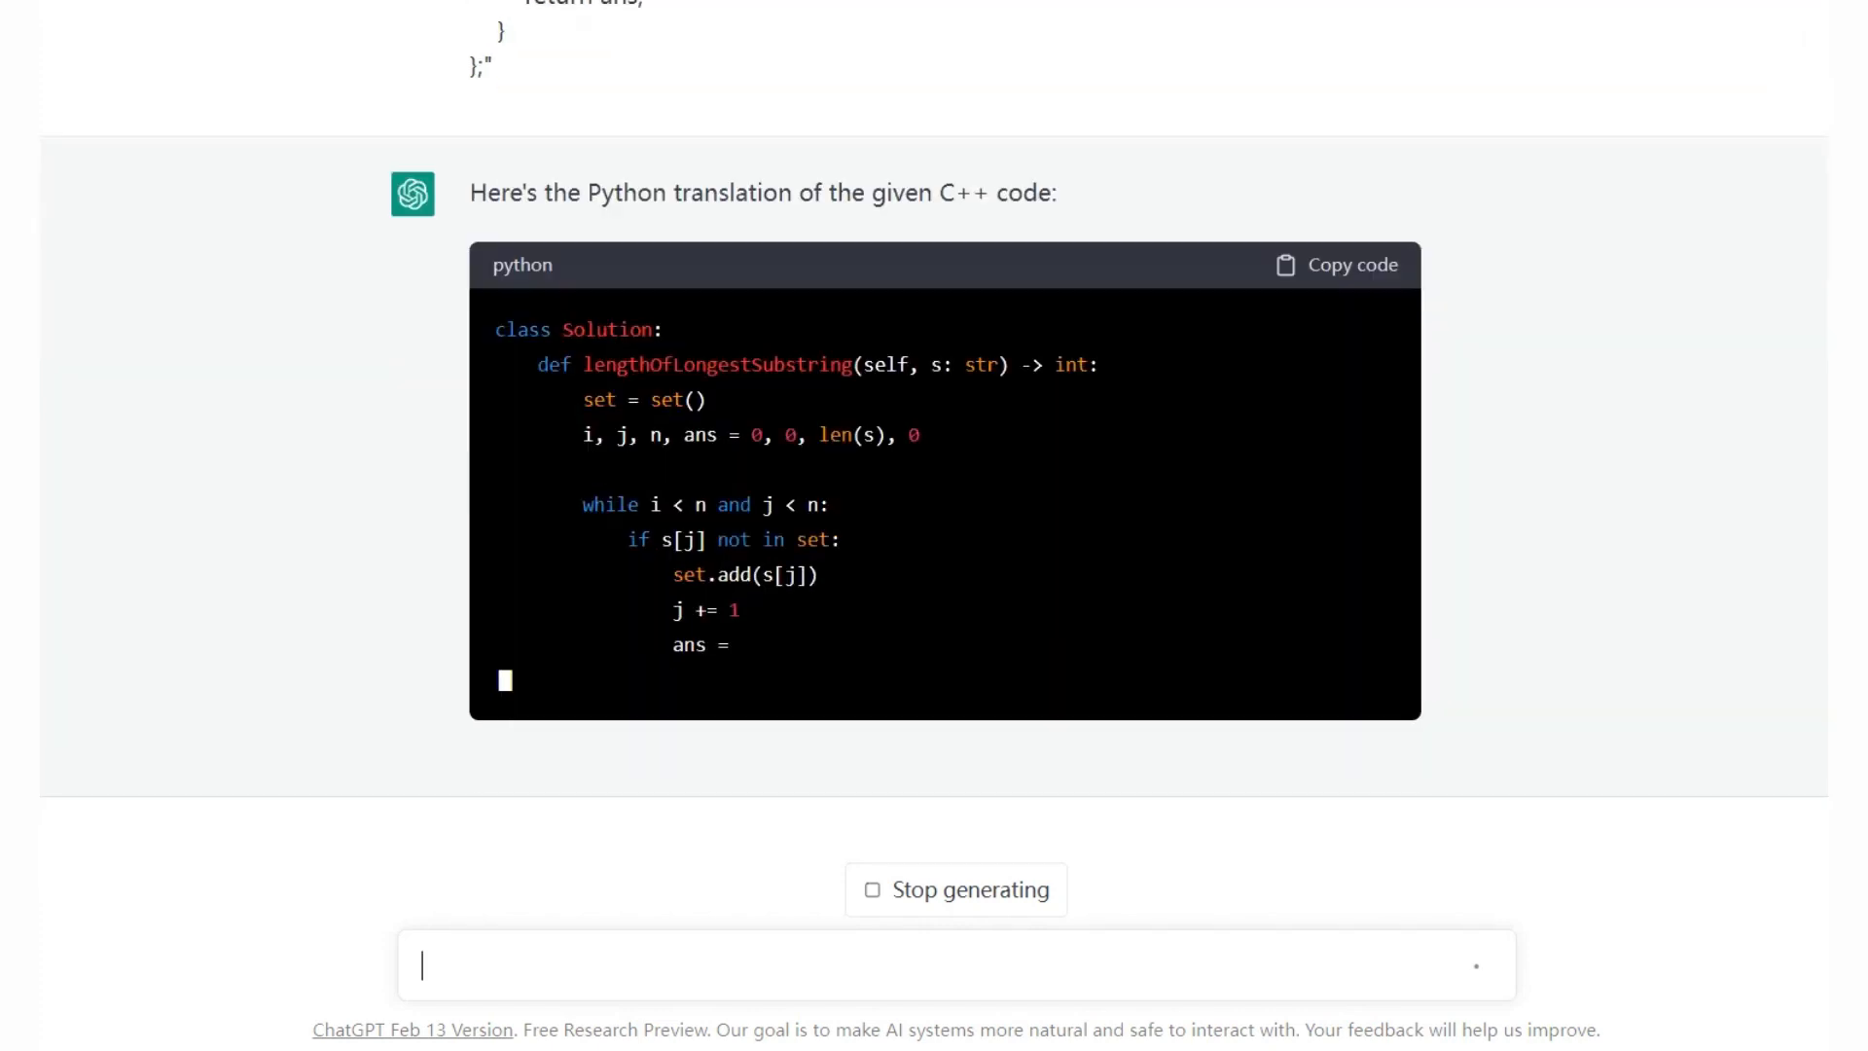
scroll("down", 3)
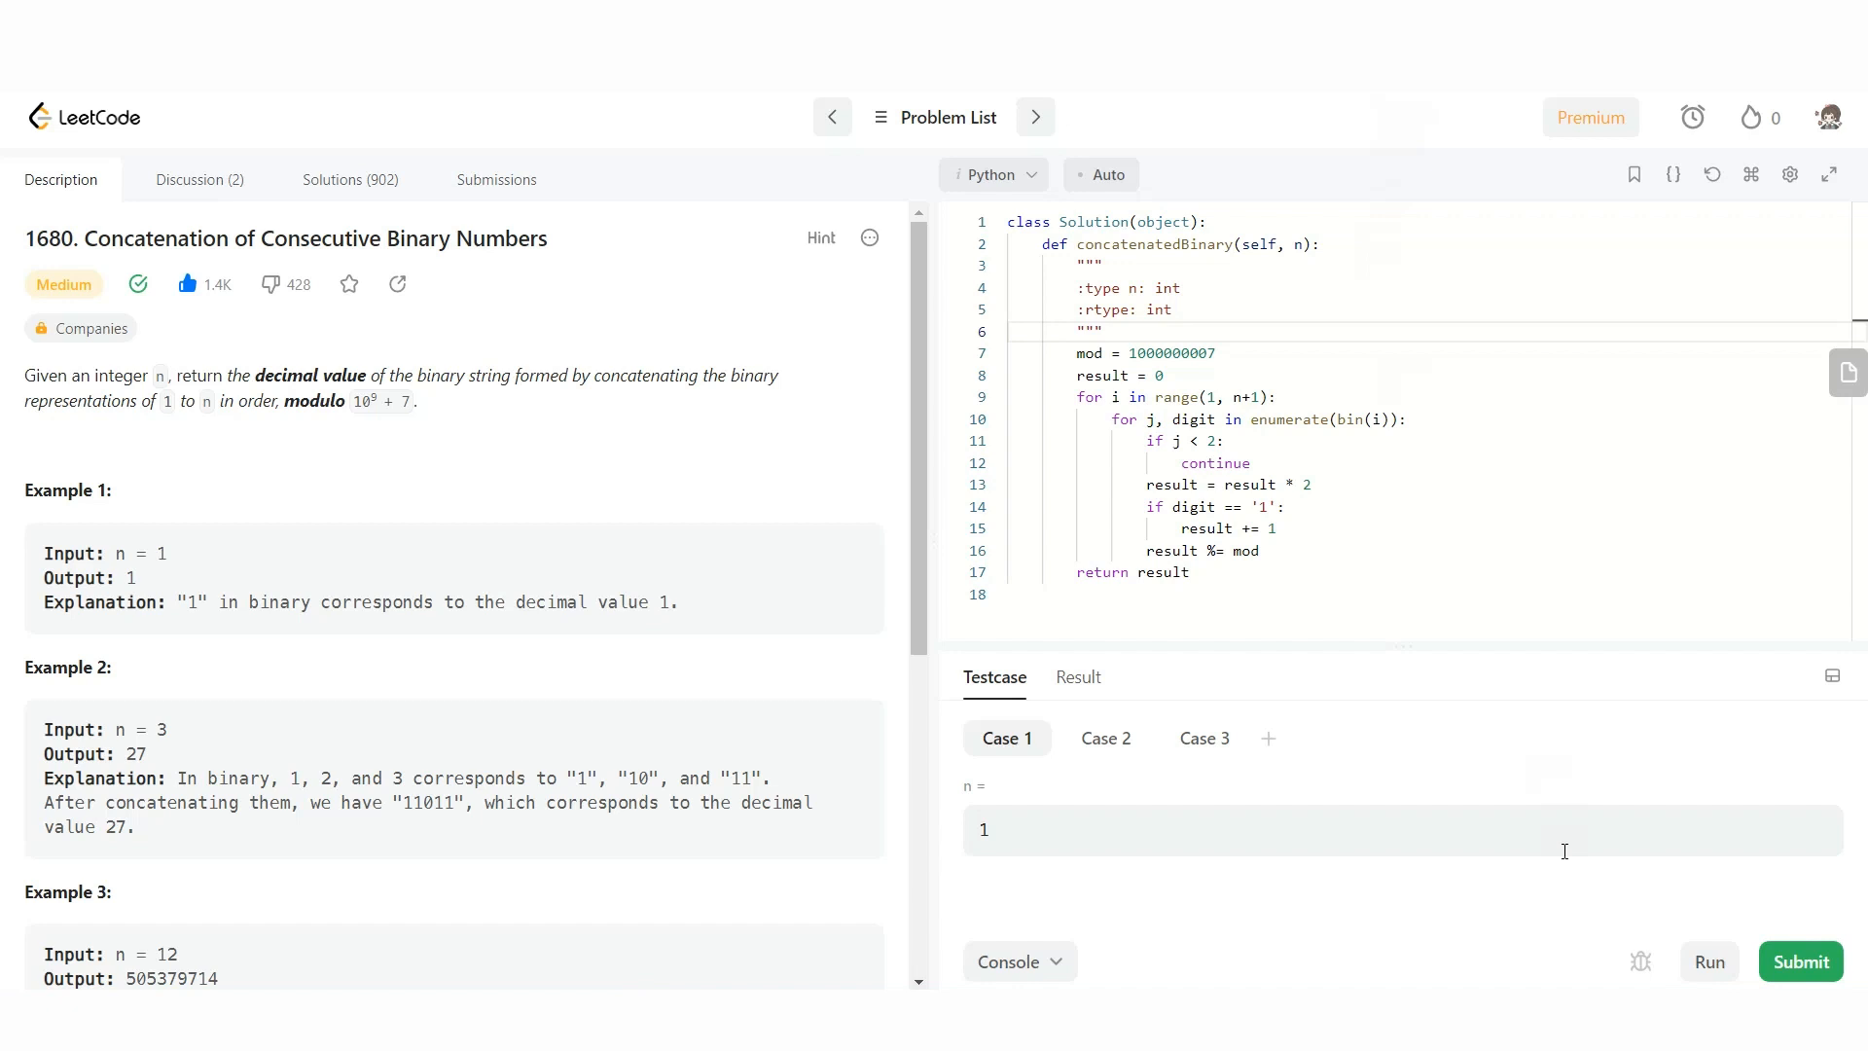
left_click(1800, 962)
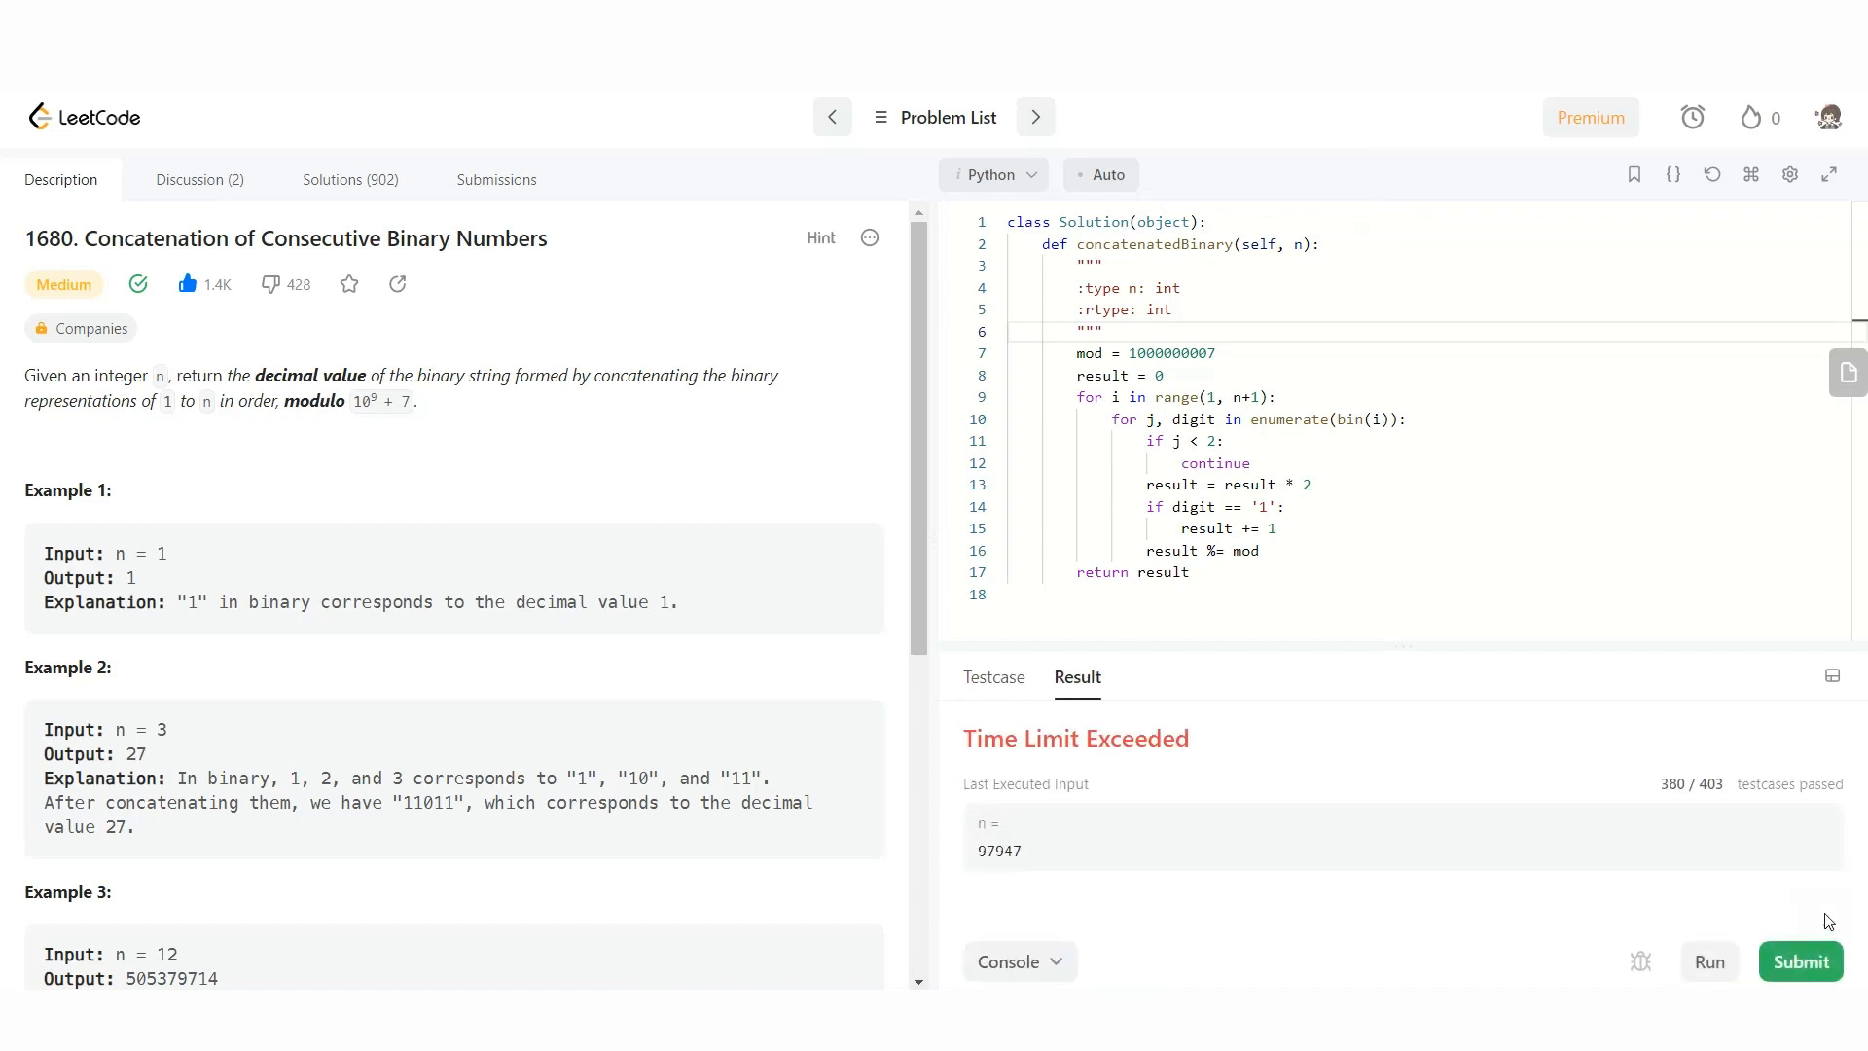
key("ctrl+a")
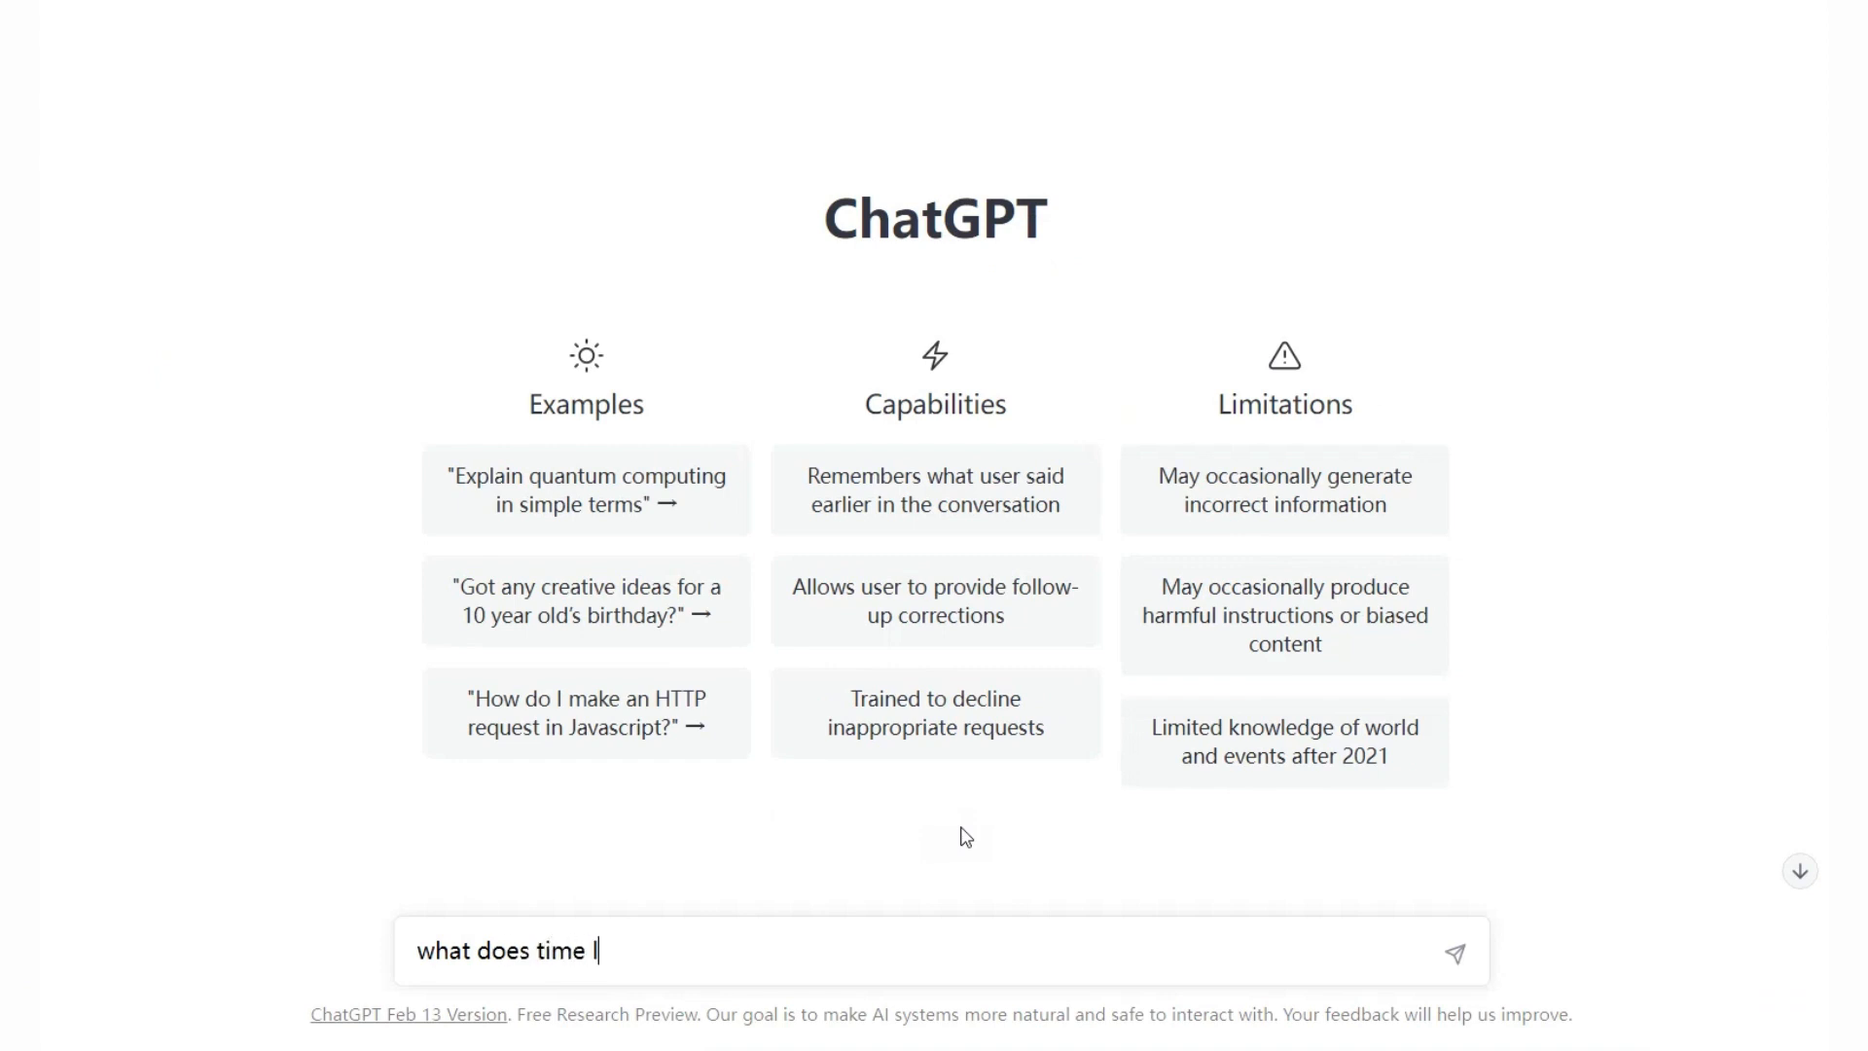
- Ask 'what does time limit exceeded mean and how to fix', read the answer, then subscribe to AlgoMonster
type("limit exceeded mean and how t")
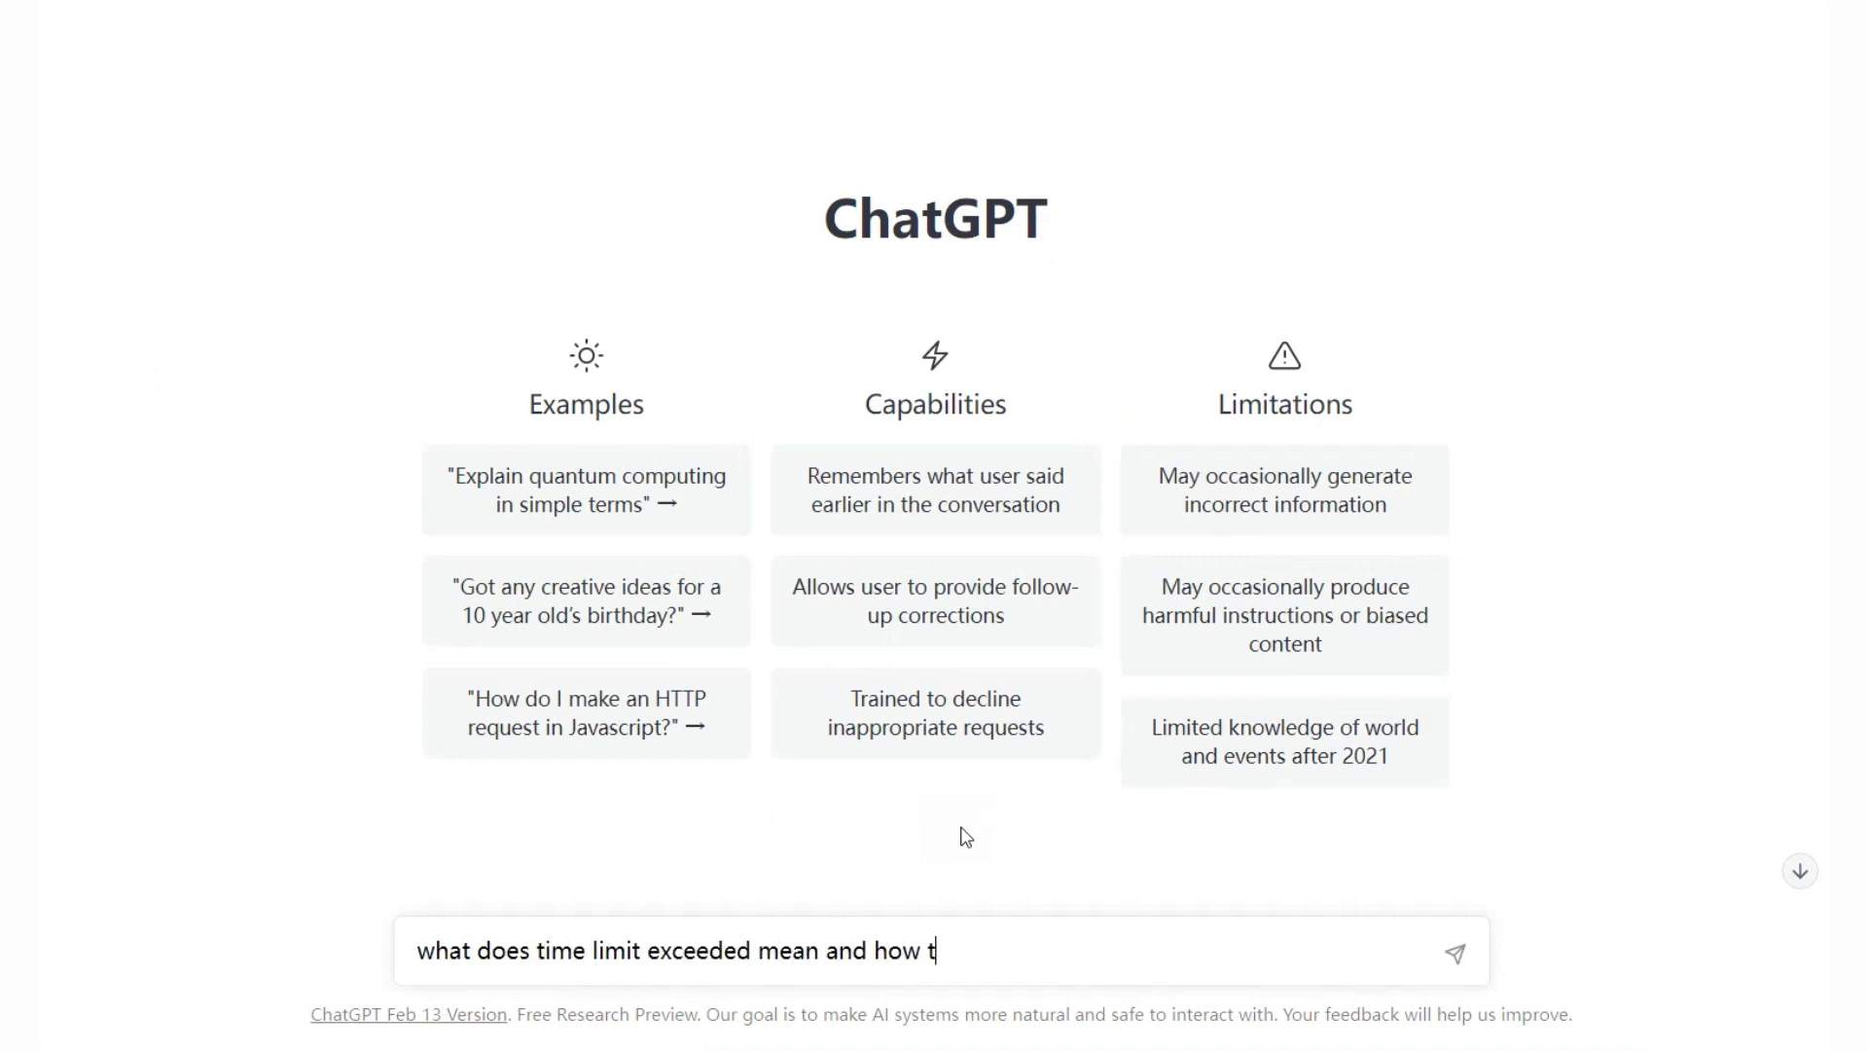
left_click(1455, 951)
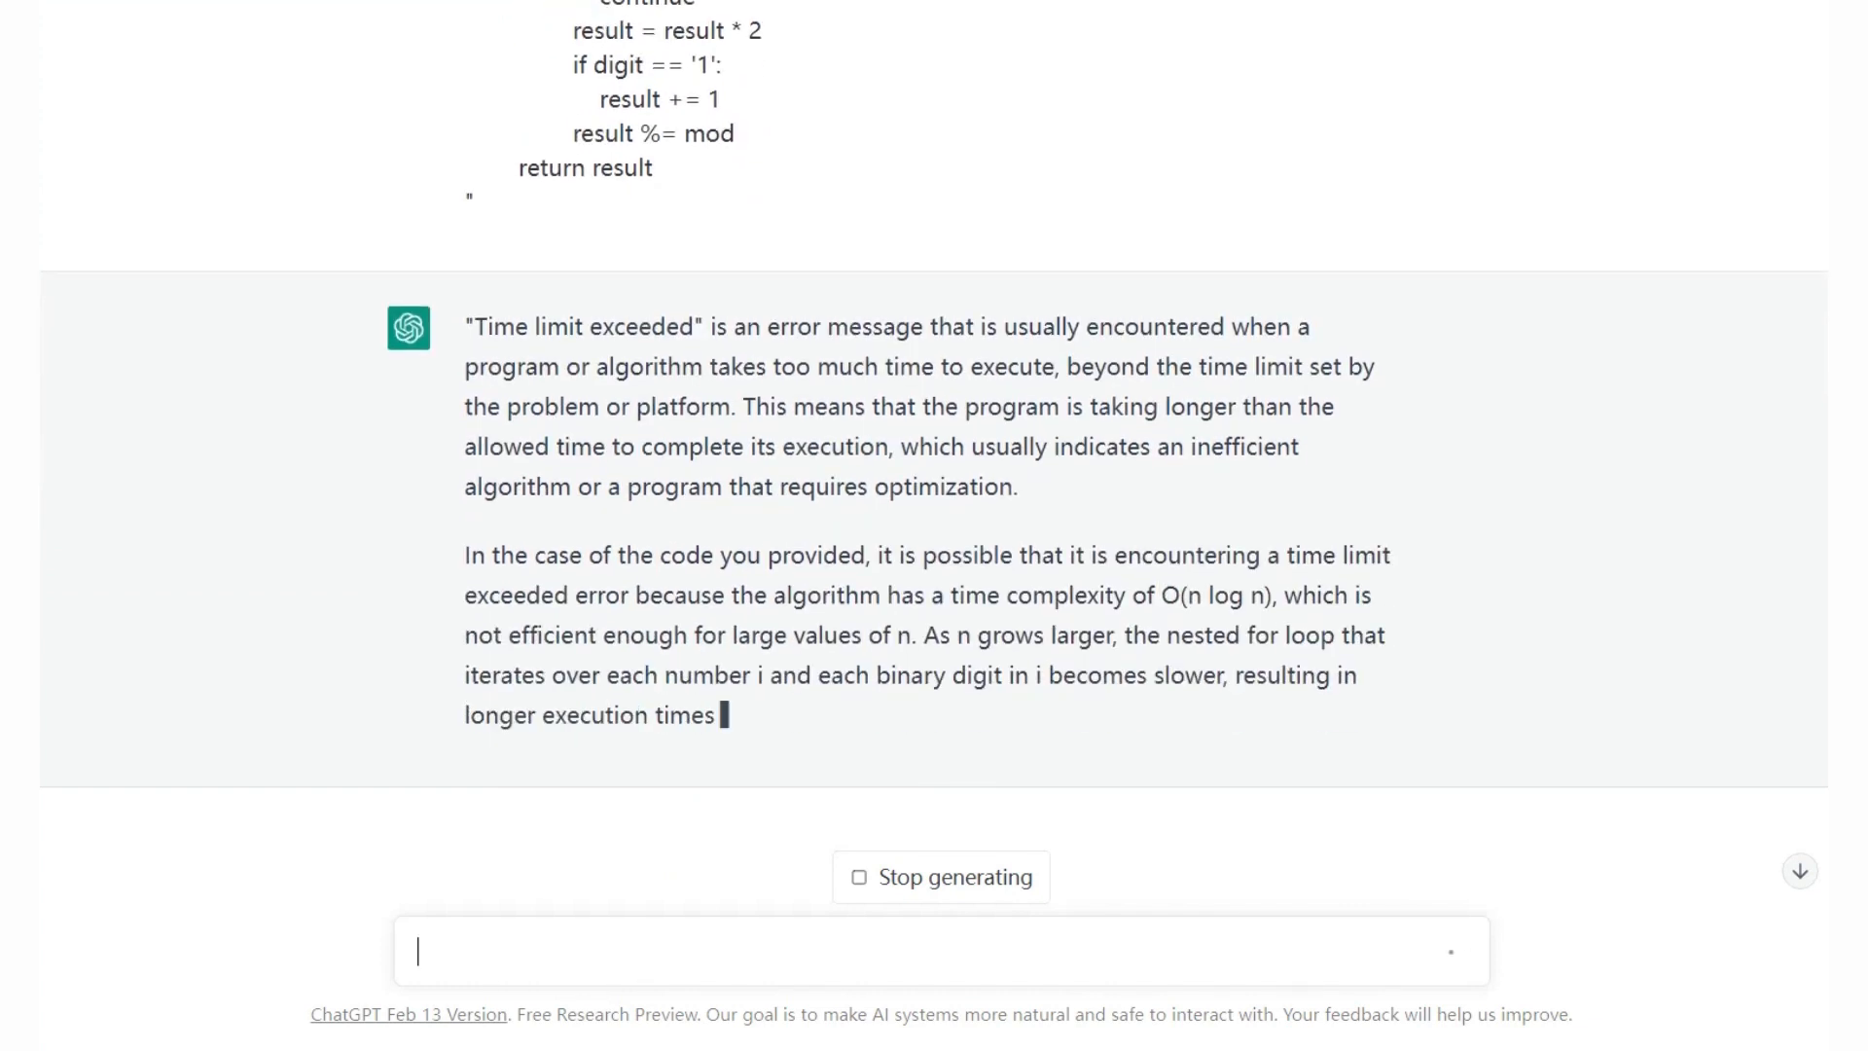
scroll("down", 3)
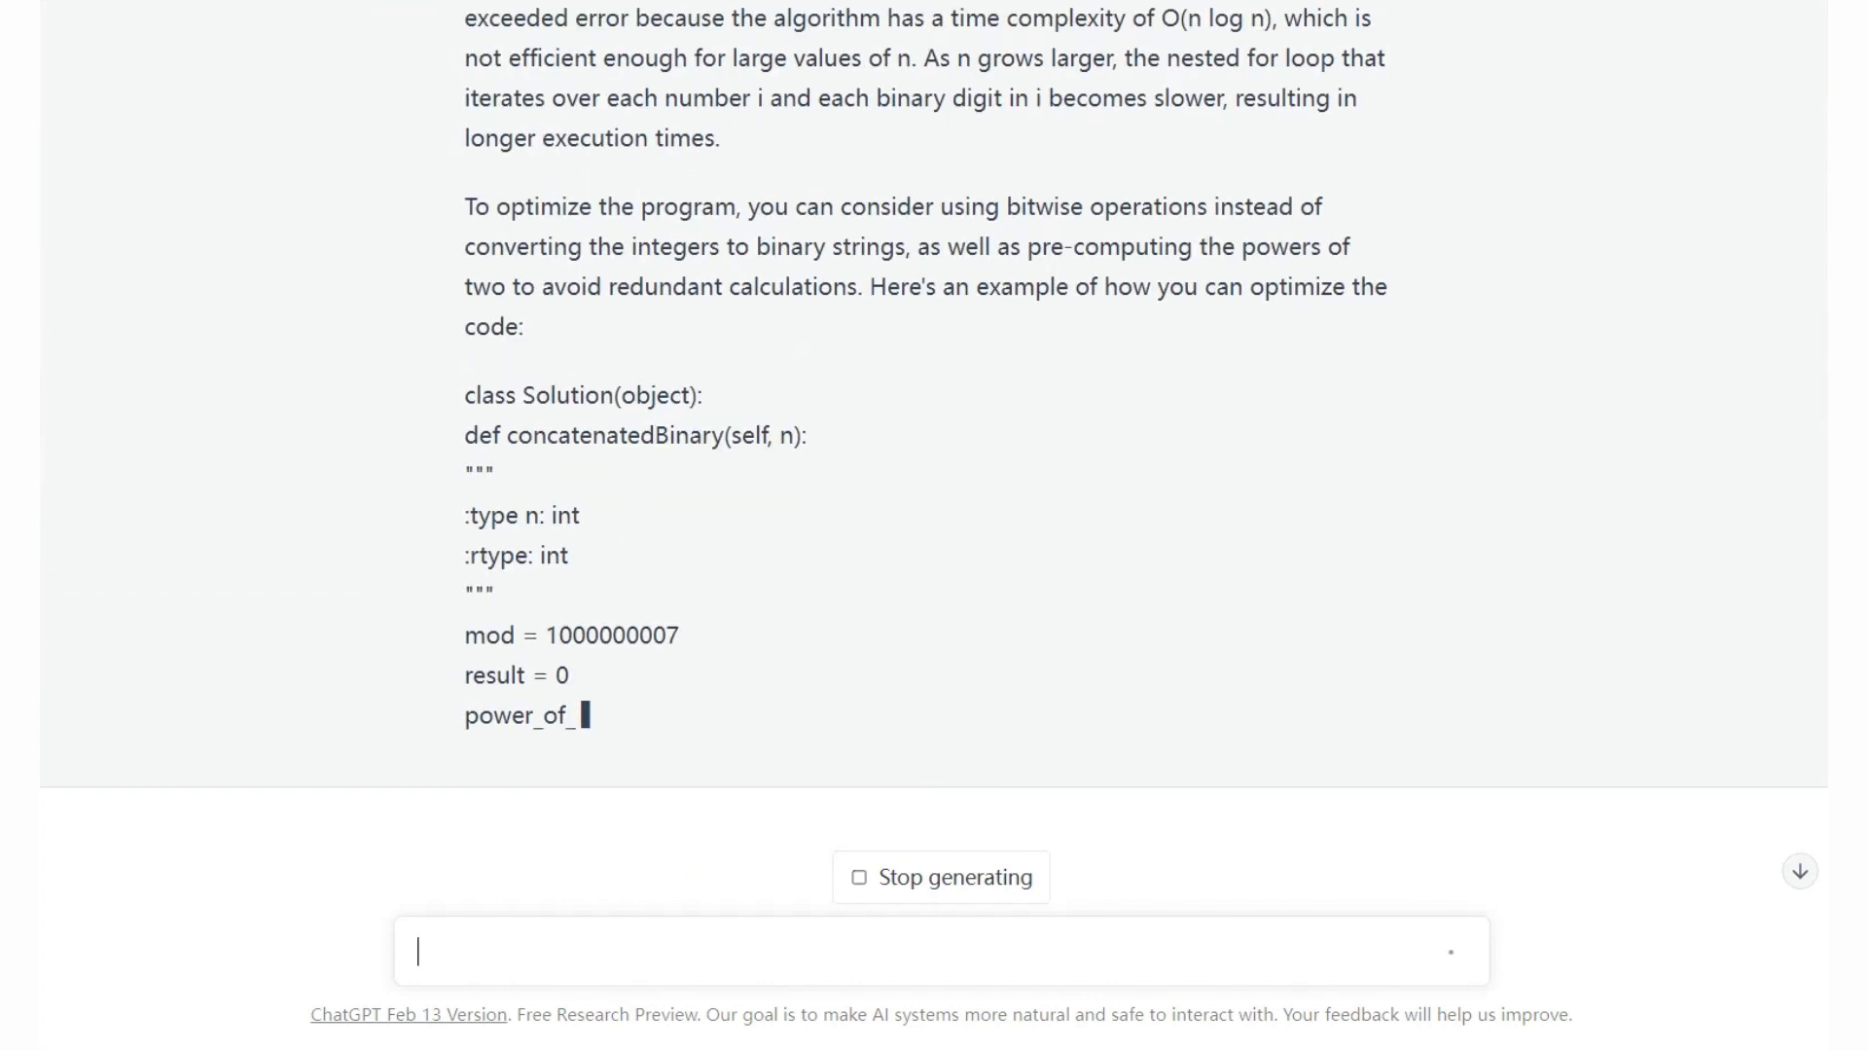
scroll("down", 3)
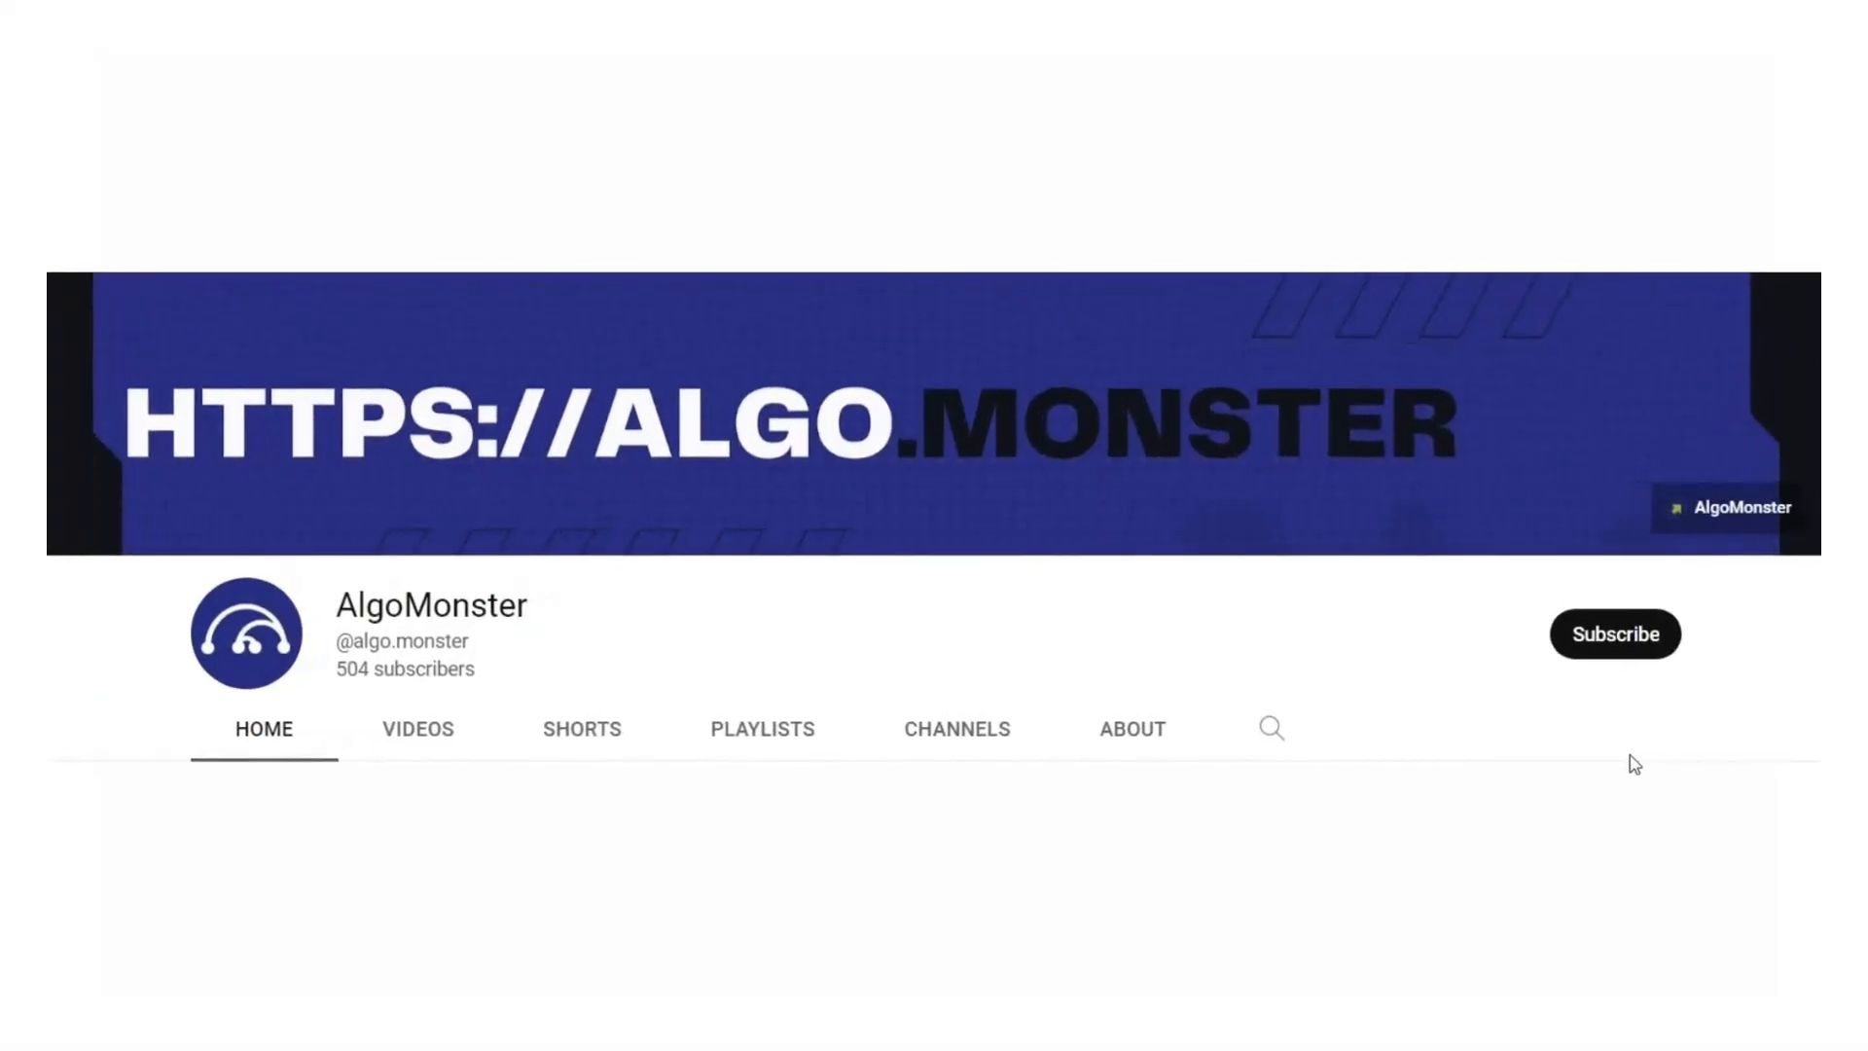
left_click(1615, 632)
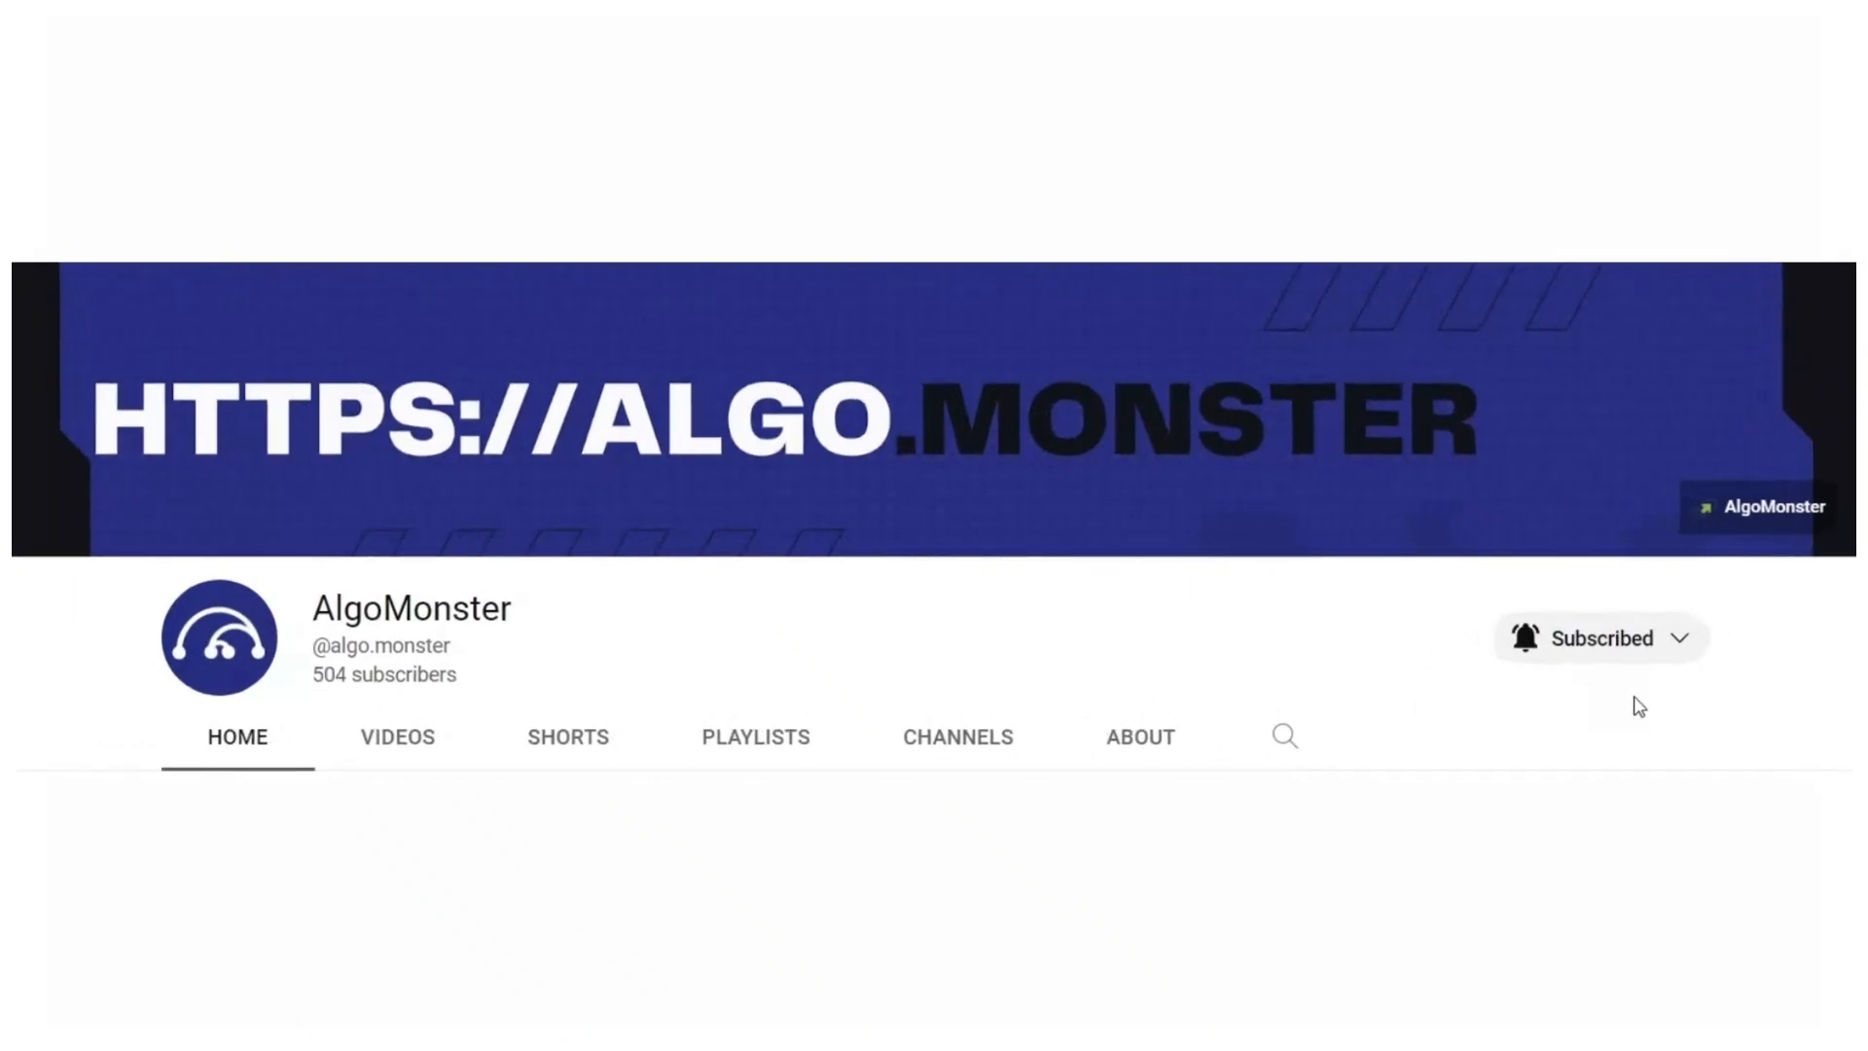